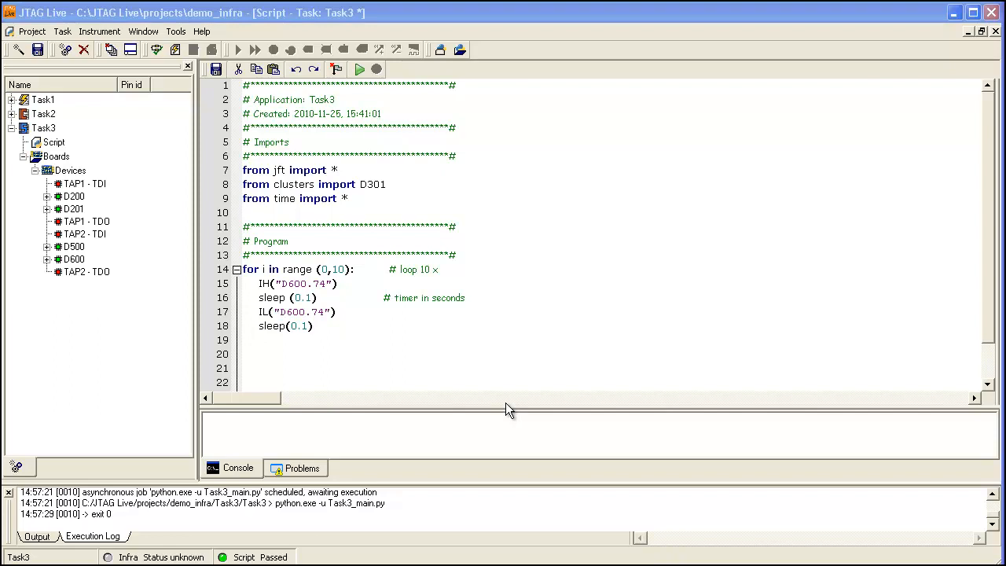
mouse_move(500, 394)
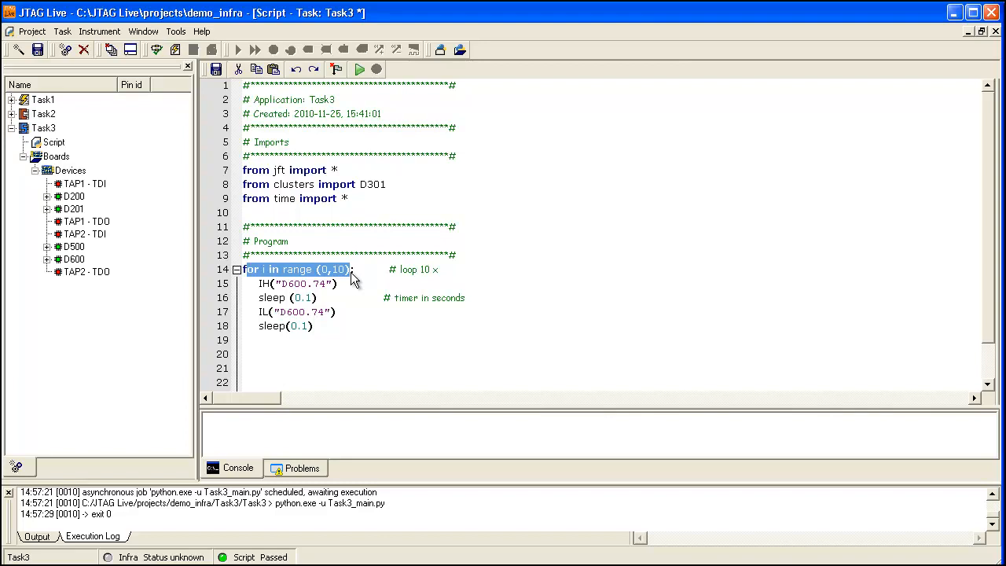
mouse_move(361, 85)
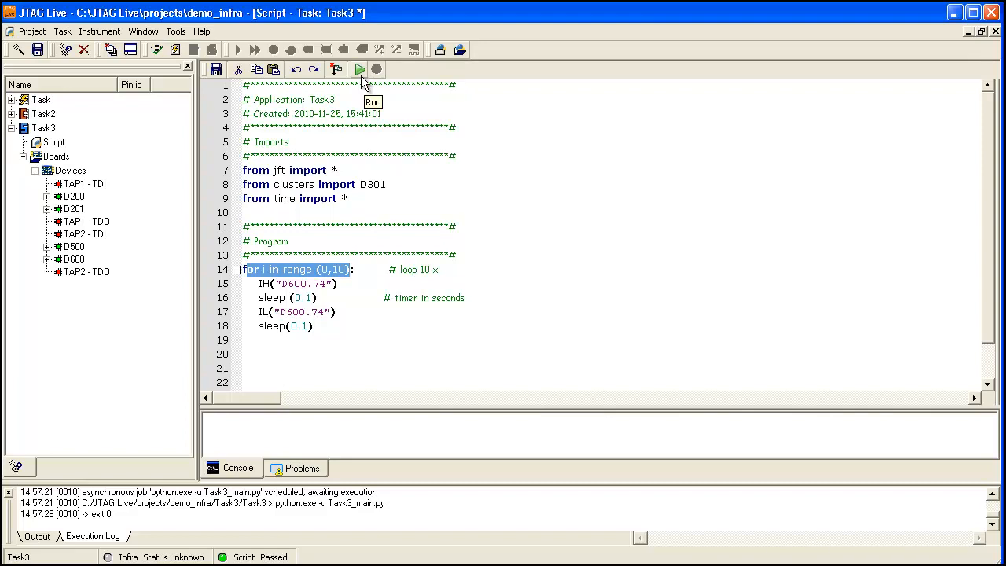
mouse_move(365, 79)
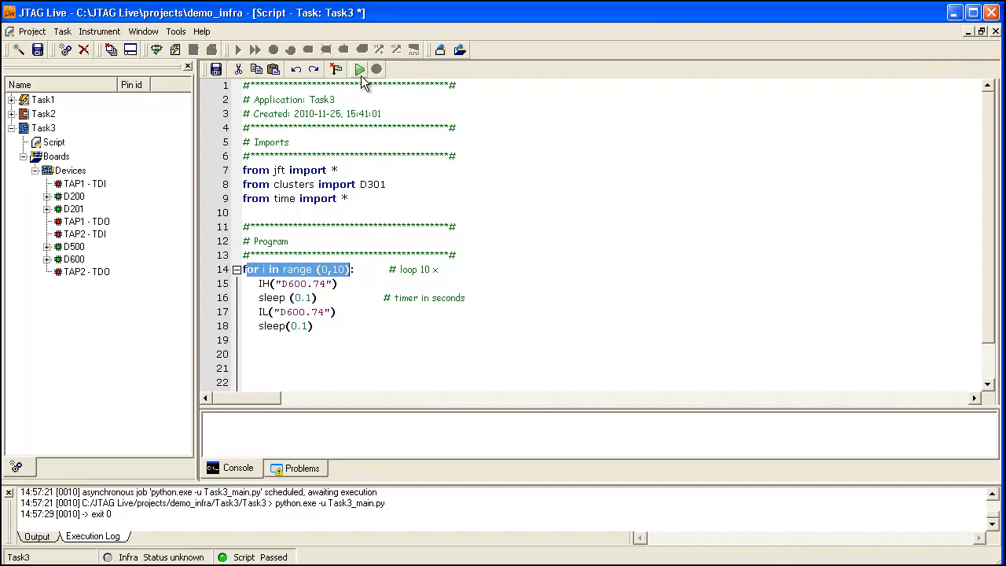
- Run the Task3 script toggling pin D600.74 high and low ten times
click(357, 70)
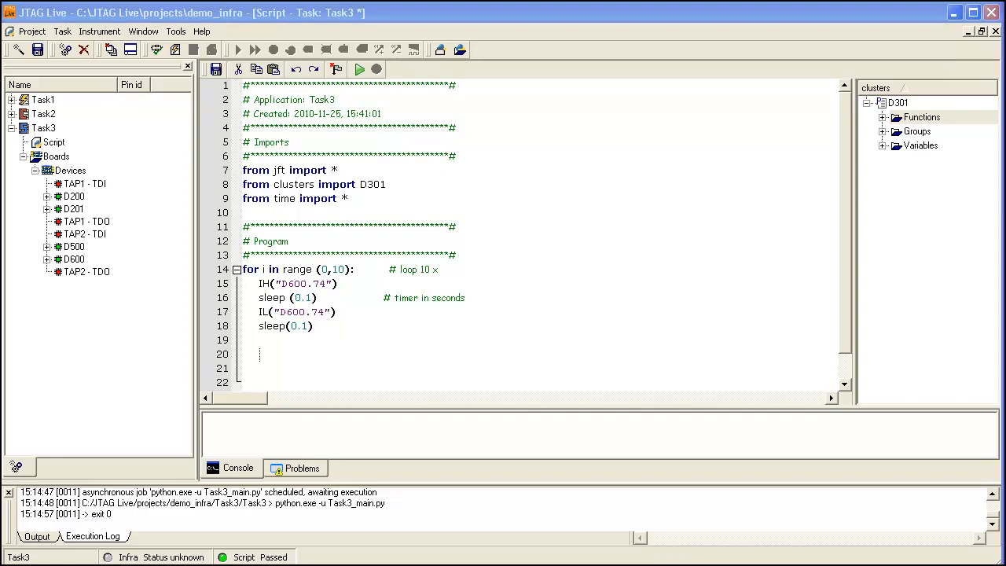
mouse_move(890, 359)
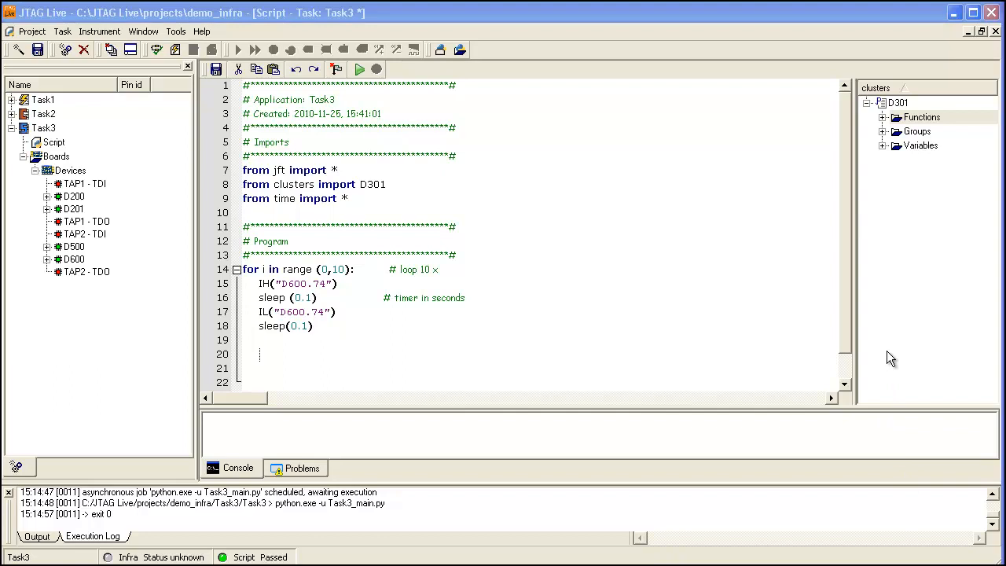
mouse_move(886, 340)
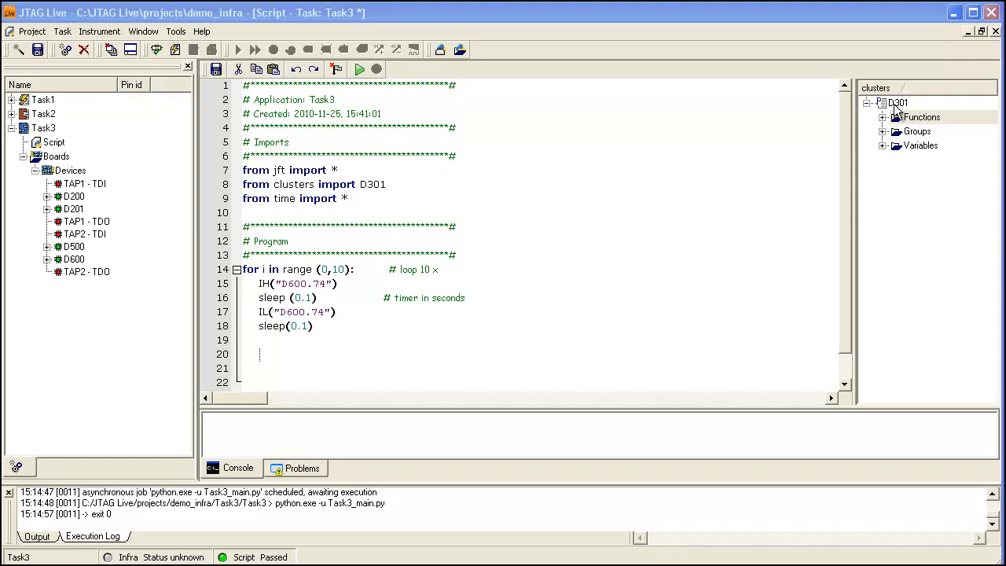
- View the D301 cluster source showing the FLASH M29F010 model and write-pulse routine
double_click(896, 102)
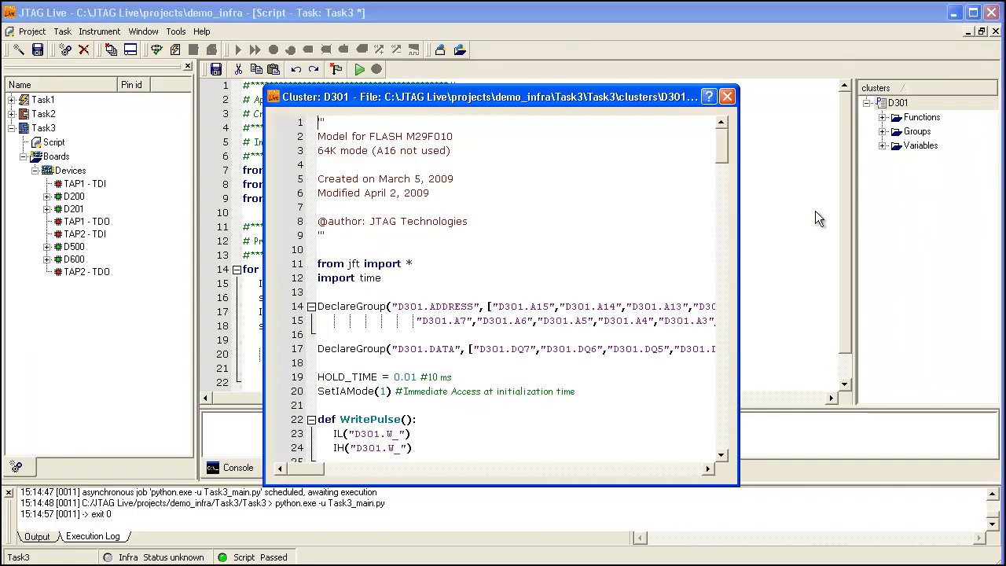
scroll(down, 3)
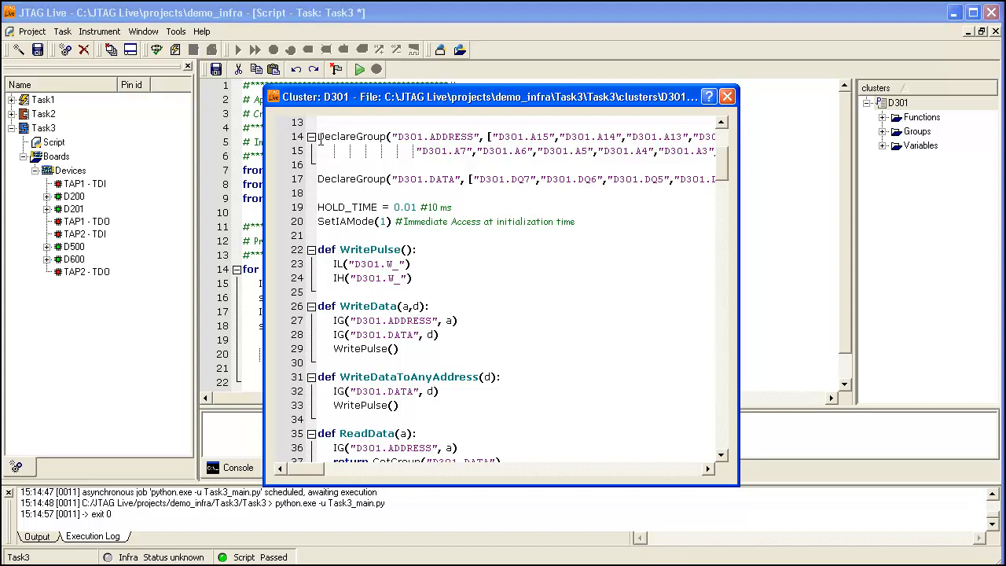
mouse_move(340, 321)
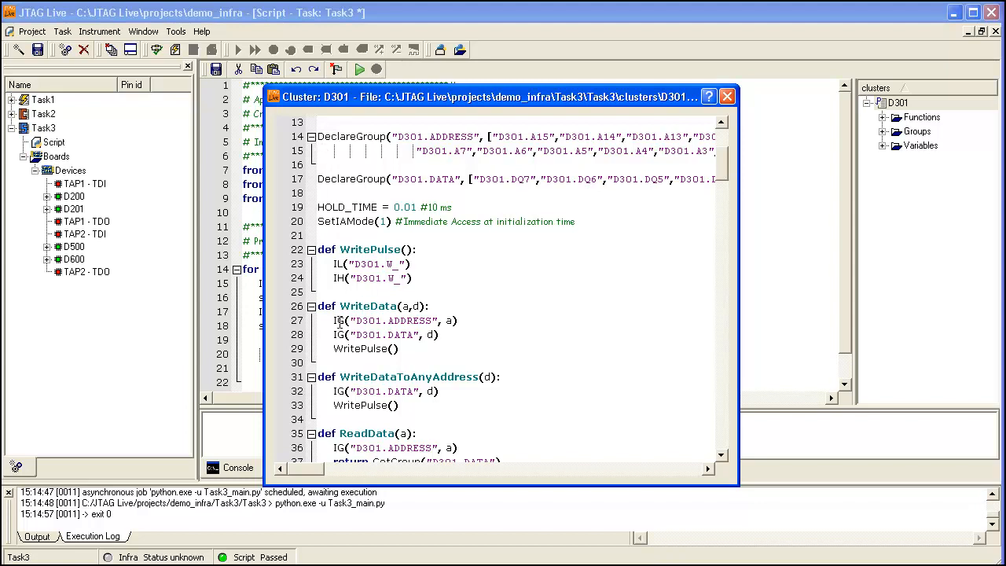
double_click(338, 321)
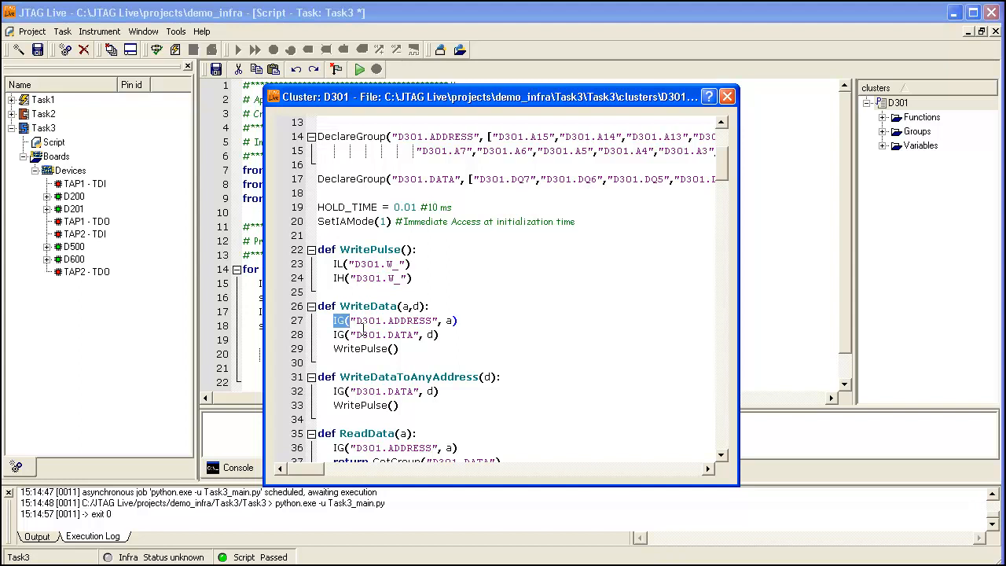
click(726, 96)
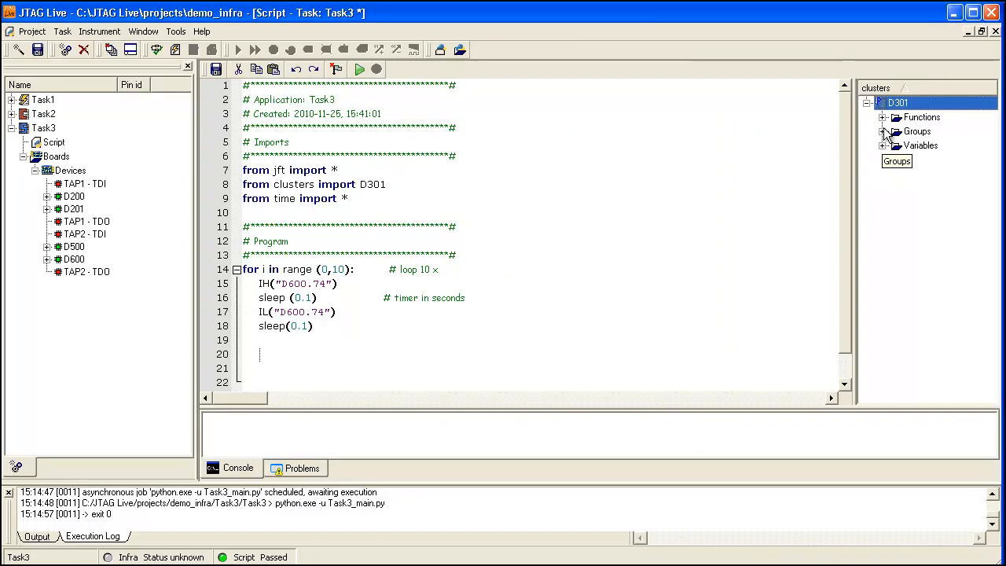
- Copy D301.ReadDeviceID() from the cluster functions for the binary idcode print line
click(884, 117)
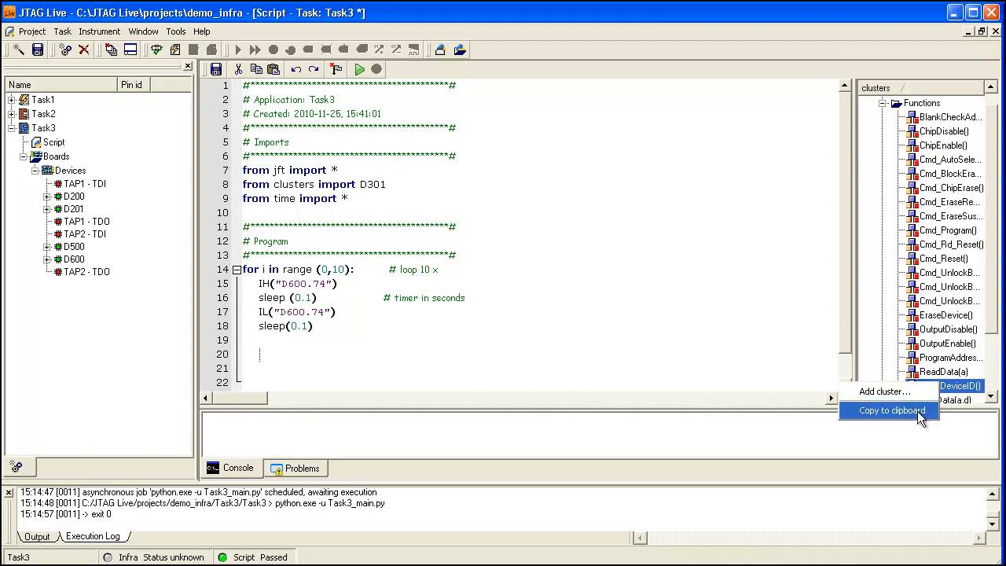
click(890, 411)
text(print("Flash device idcode is", bin(D301.ReadDeviceID())))
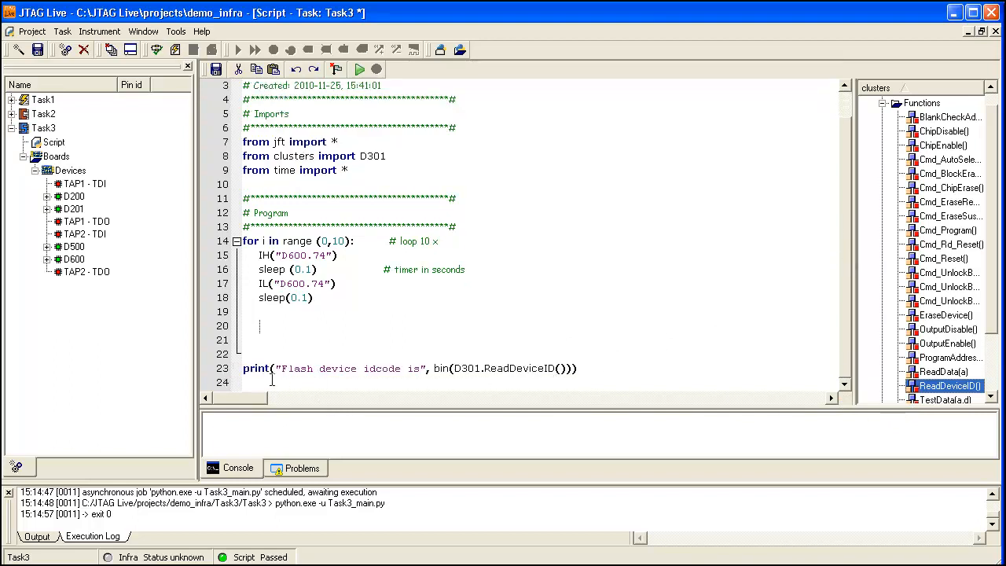
mouse_move(457, 377)
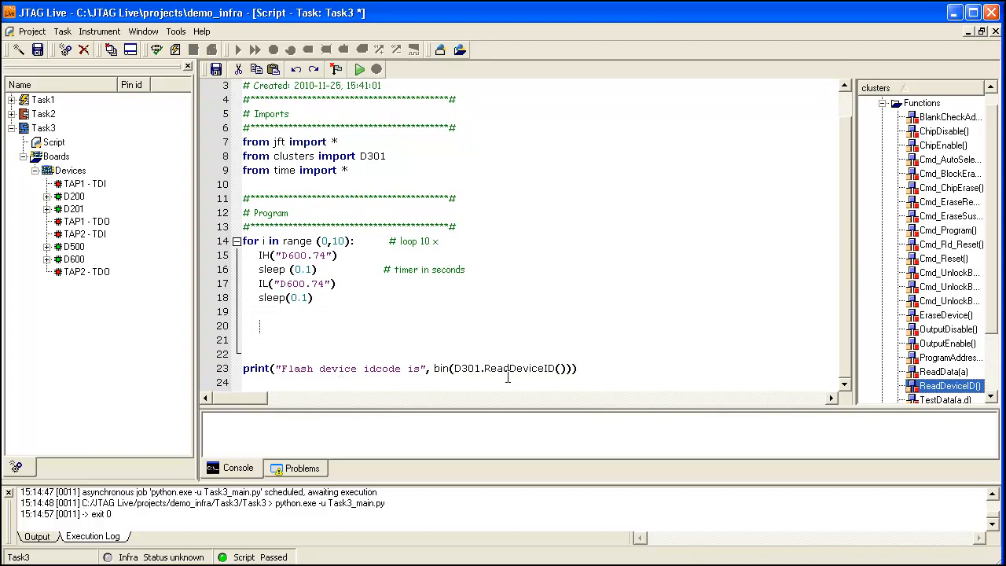
mouse_move(357, 71)
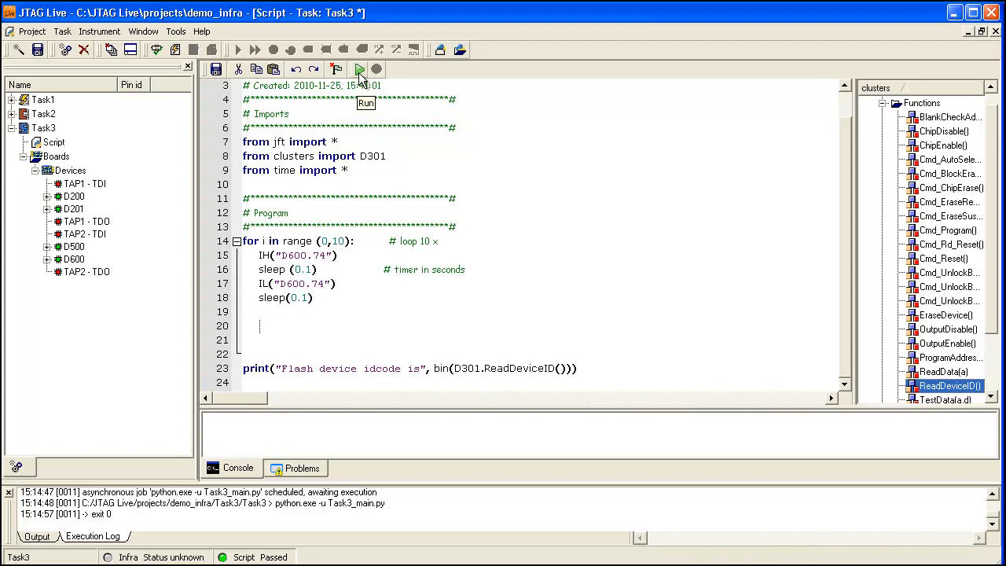
click(356, 69)
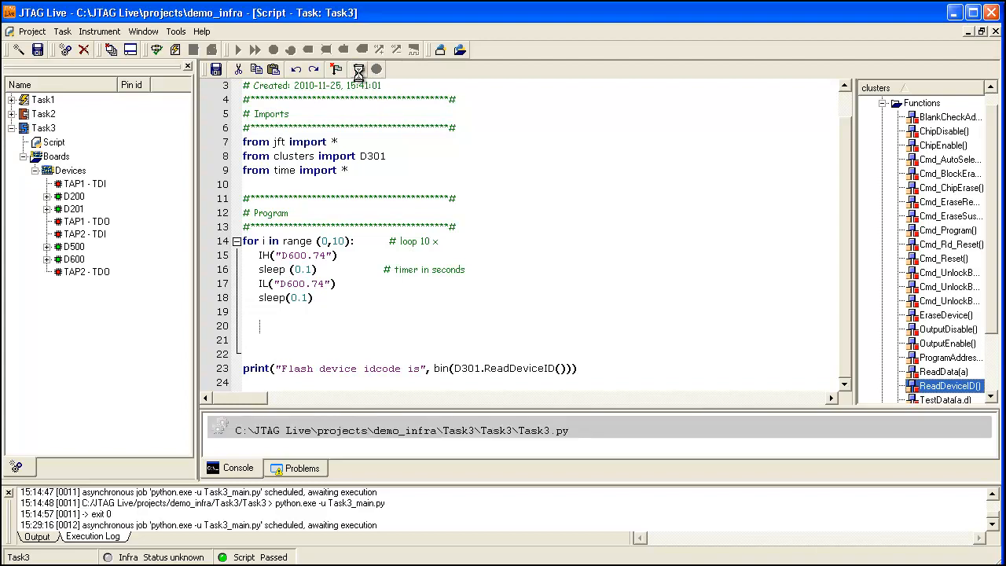
click(370, 70)
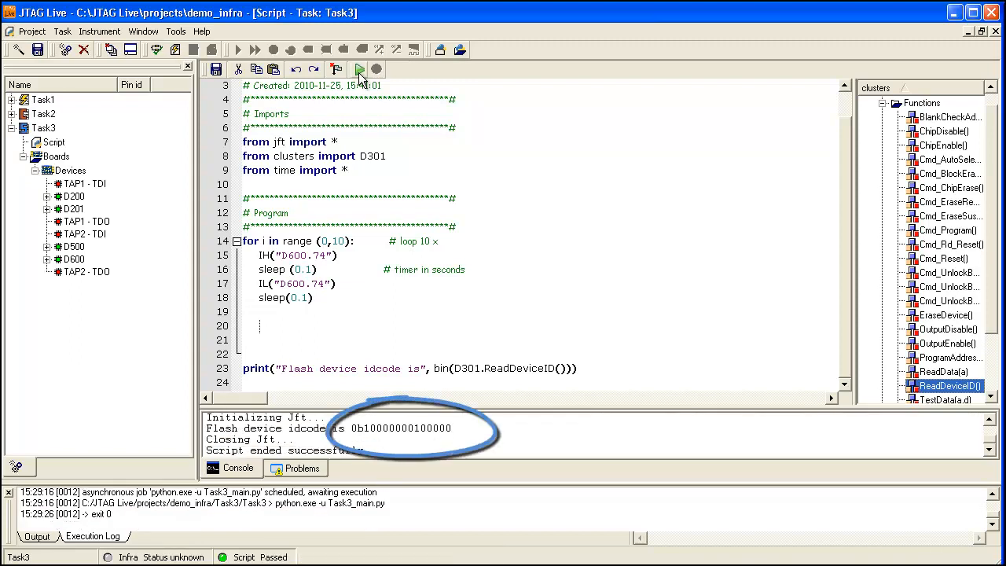
mouse_move(359, 437)
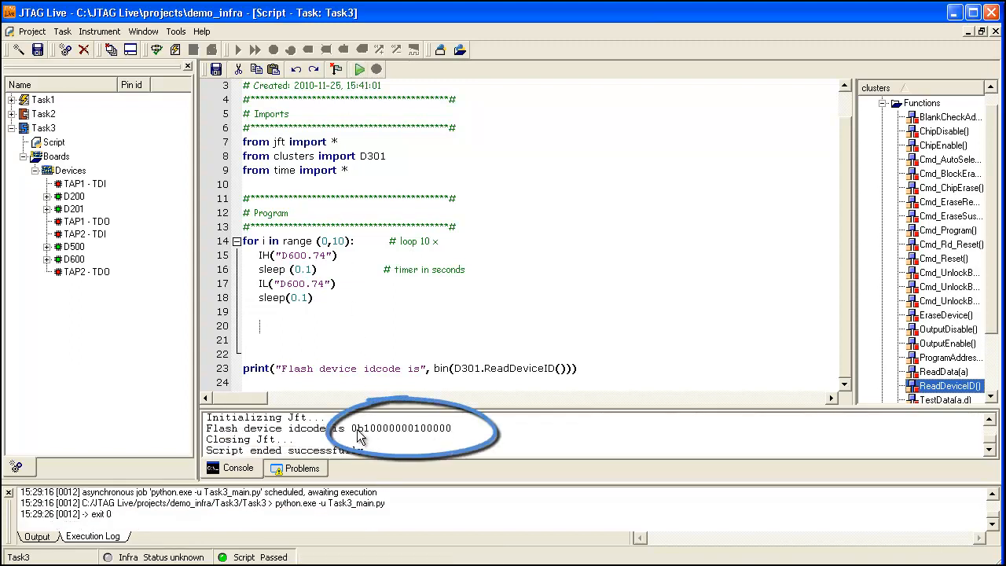